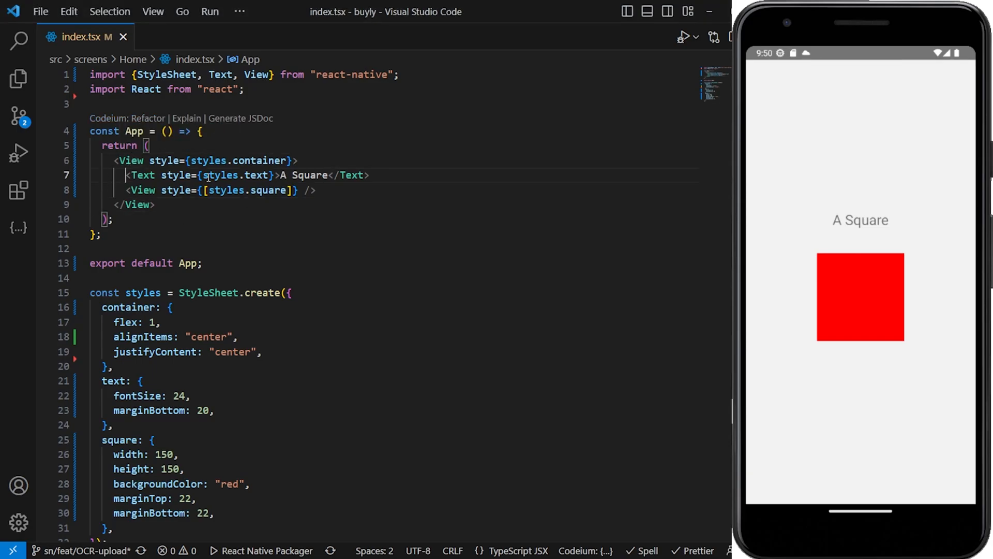
- Select the line rendering the red square View and scroll down through the file
triple_click(243, 175)
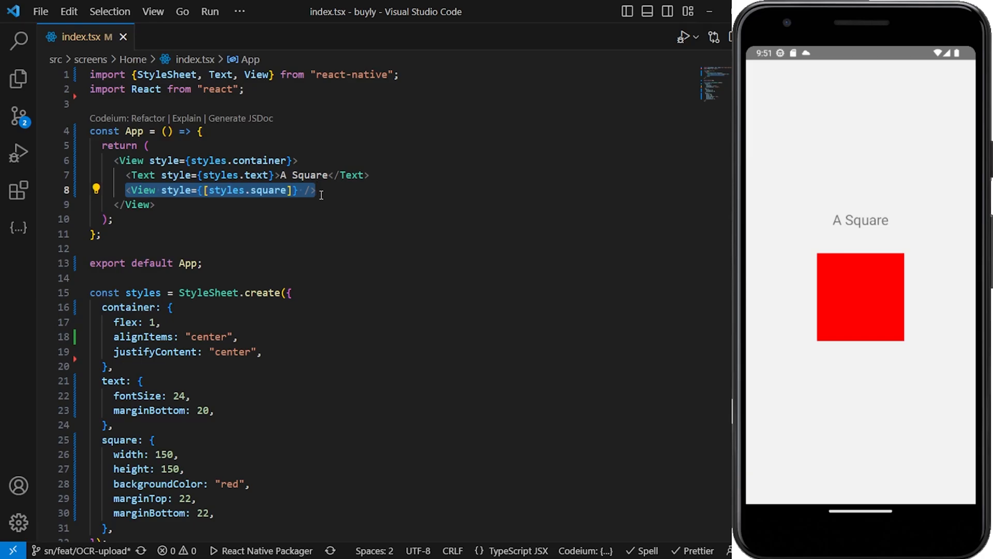
scroll("down", 3)
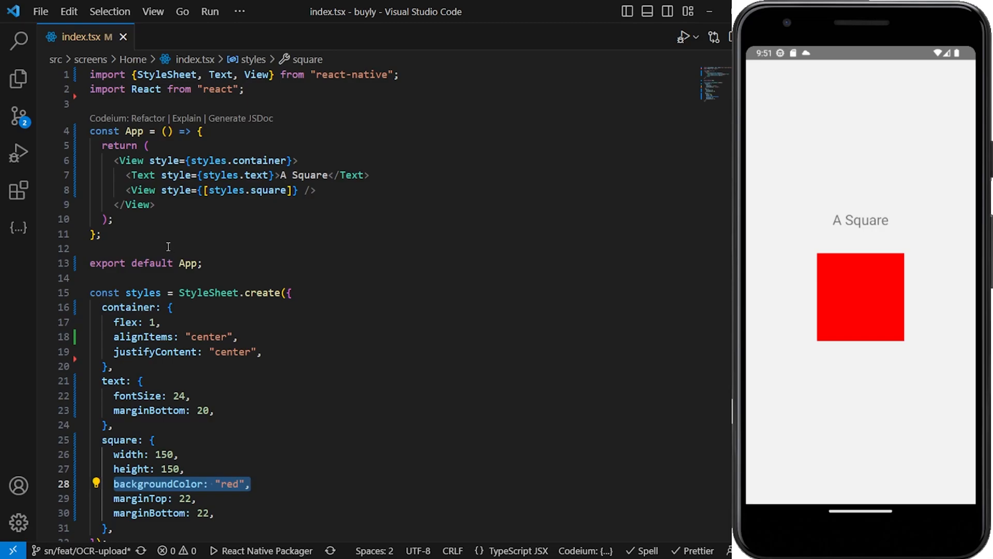
mouse_move(459, 223)
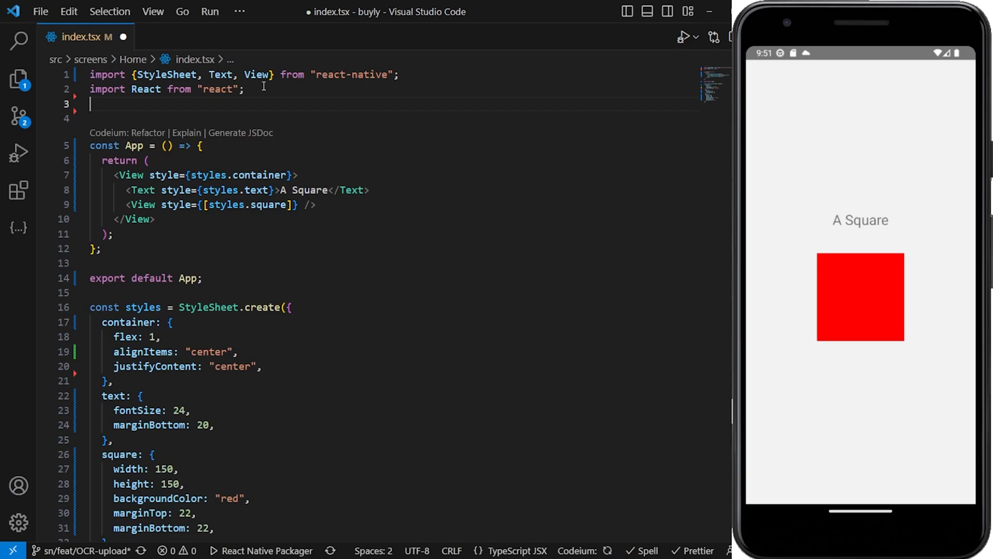
- Import PanGestureHandler from 'react-native-gesture-handler' and wrap the square, starting onGestureEvent
type("import { PanGestureHandler } from 'react-native-gesture-handler';")
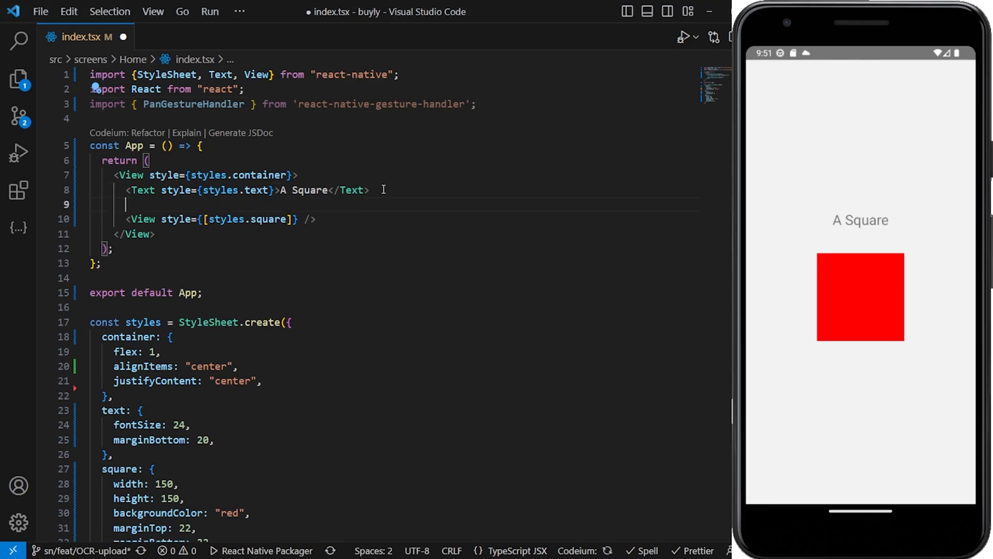
type("<PanGestureHandler>")
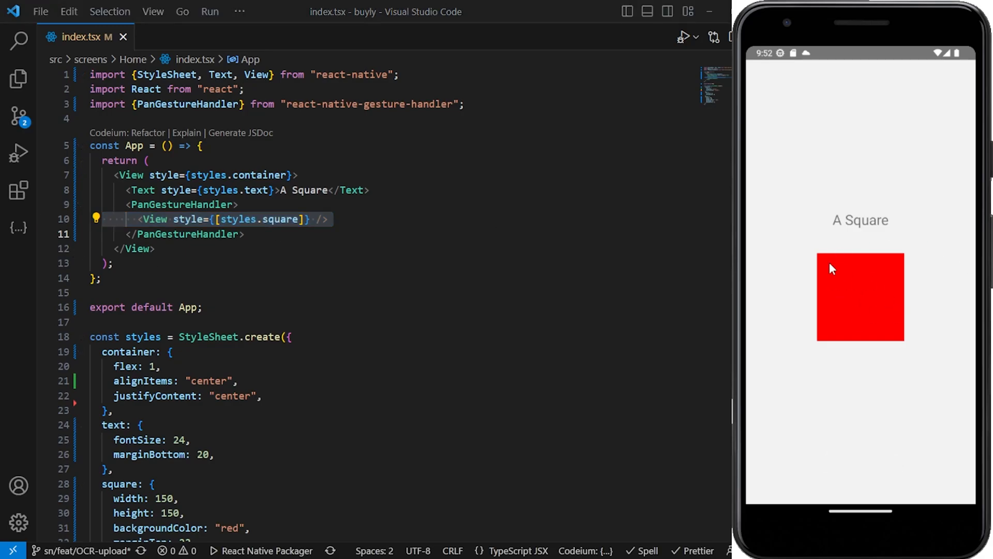
mouse_move(849, 285)
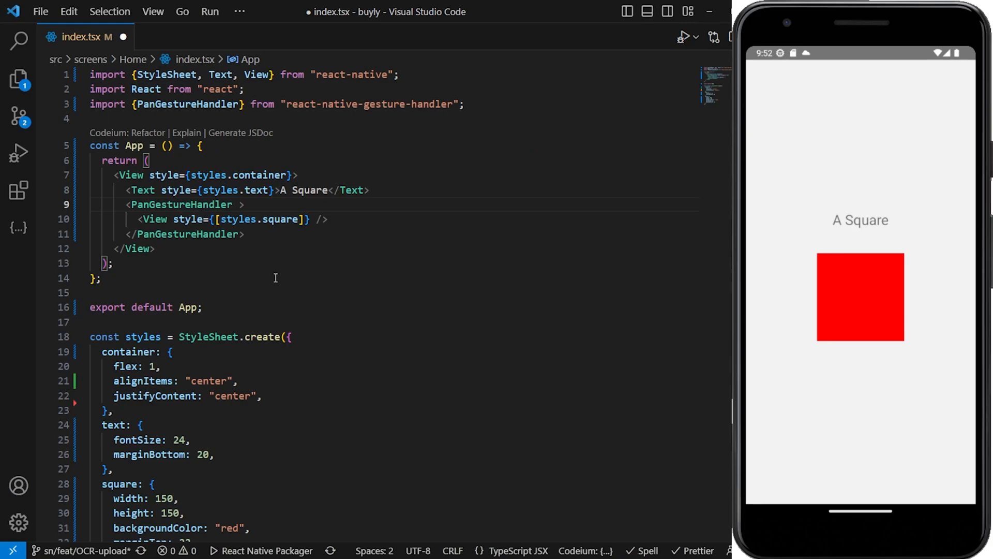
type("onGestureEvent={")
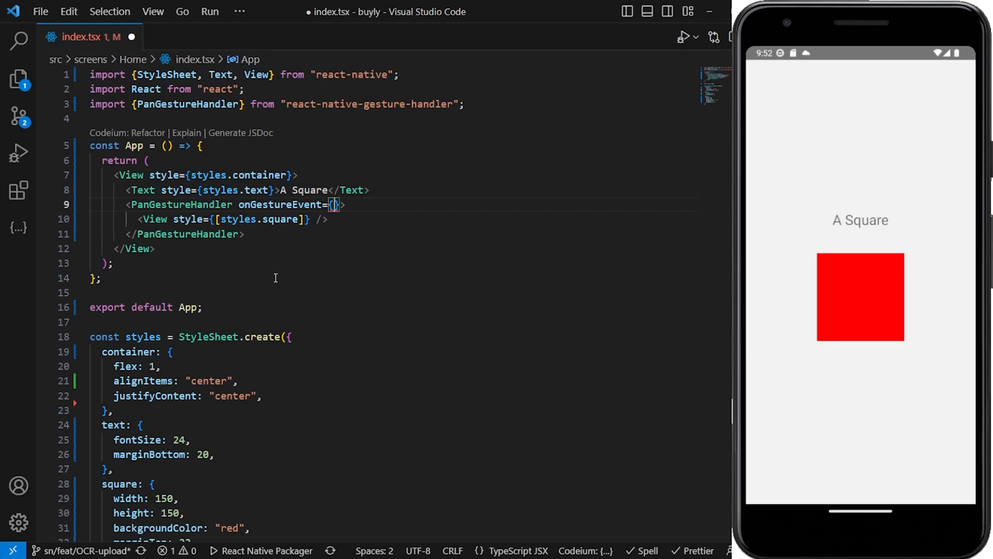
- Set onGestureEvent to onPanGestureEvent and declare it as an empty arrow function in App
type("ONp")
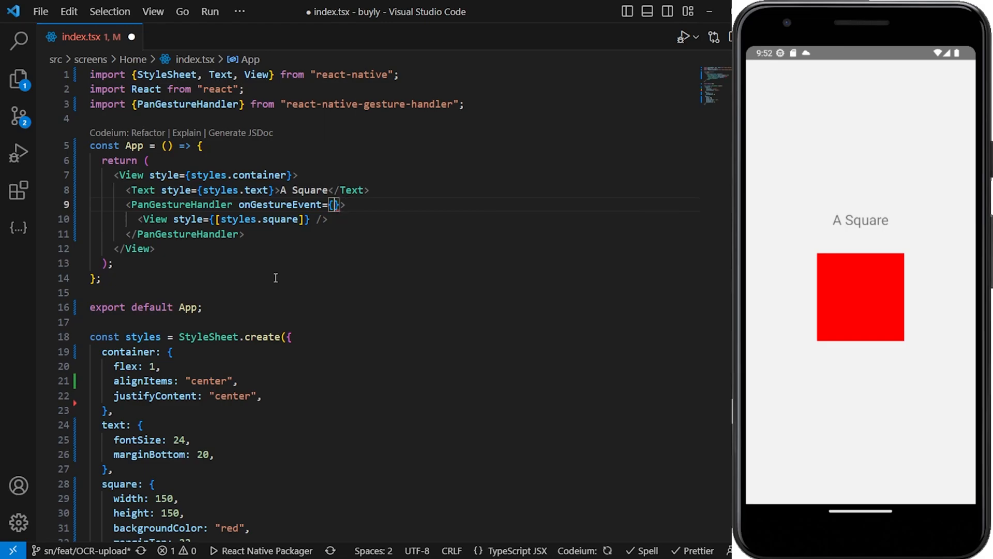
type("onP")
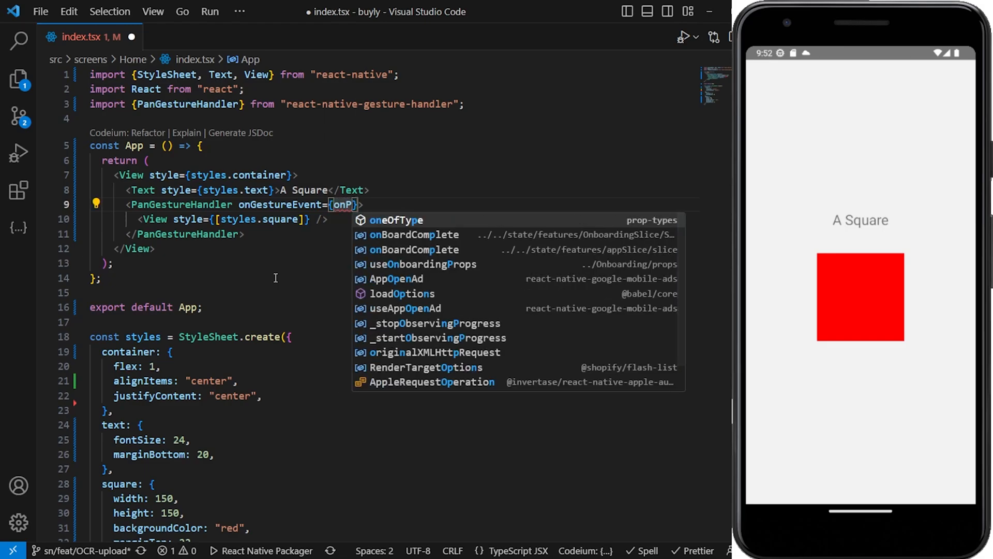
type("anGestureEvent")
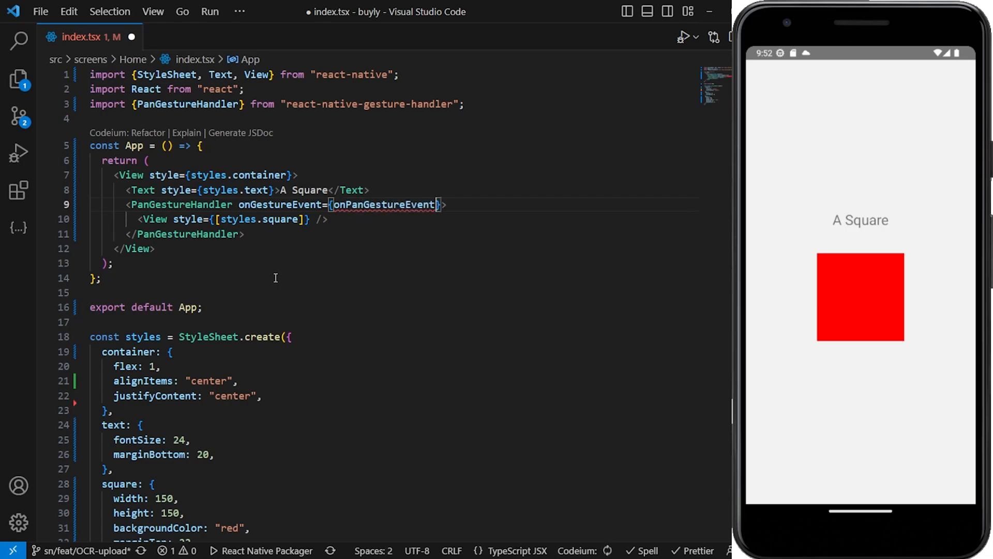
double_click(383, 203)
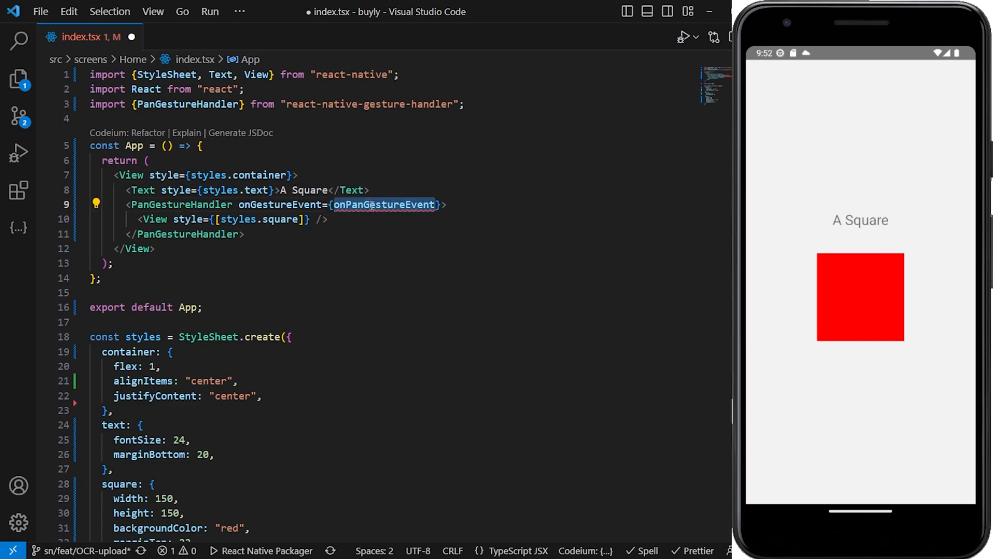
left_click(204, 146)
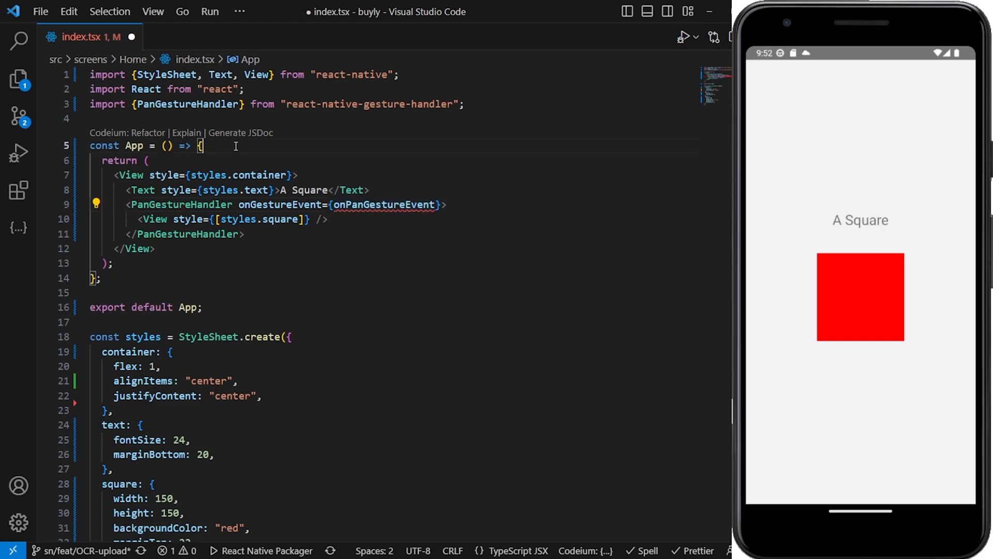
type("const onPanGestureEvent = () => {")
left_click(244, 75)
type(", ")
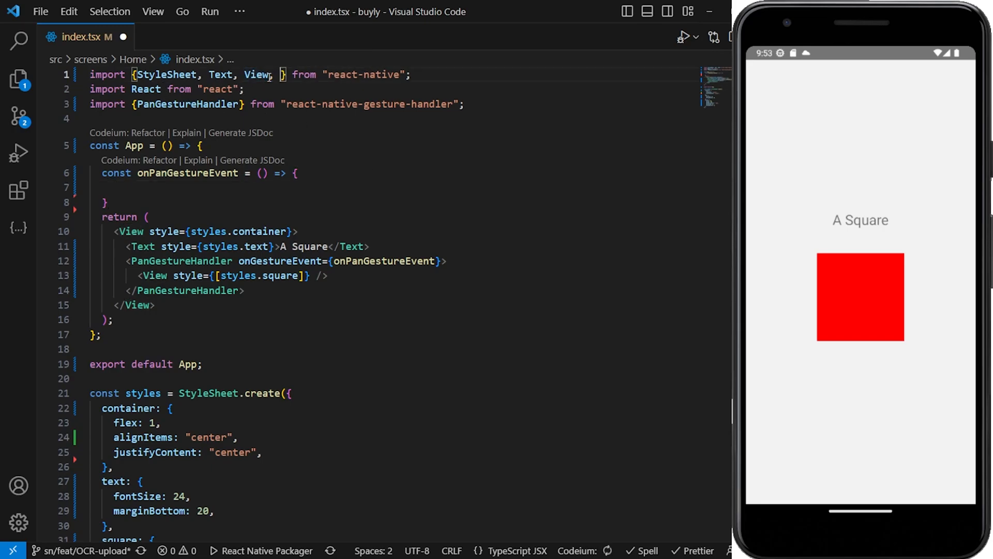
- Import Animated and make onPanGestureEvent an Animated.event mapping nativeEvent translationX and translationY
type("Anim")
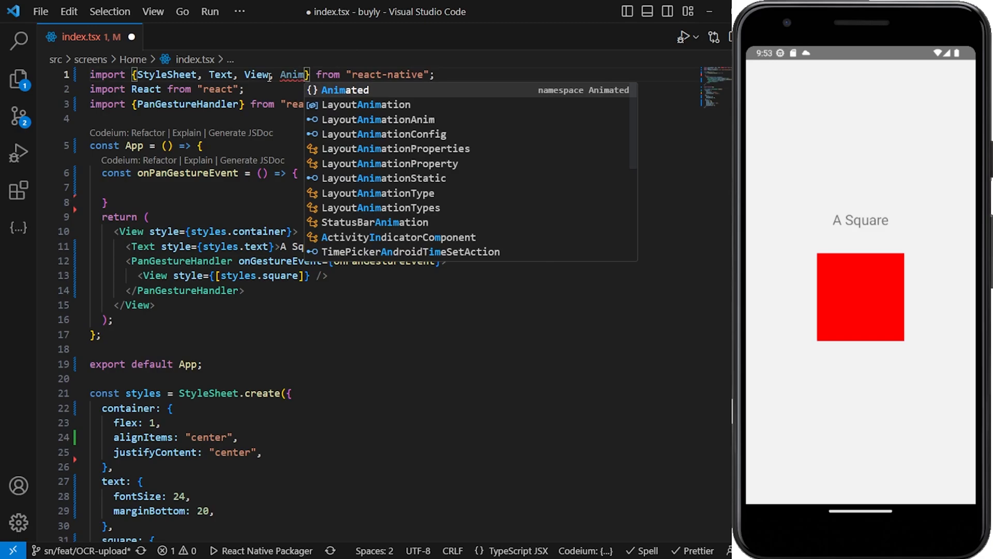
key("Tab")
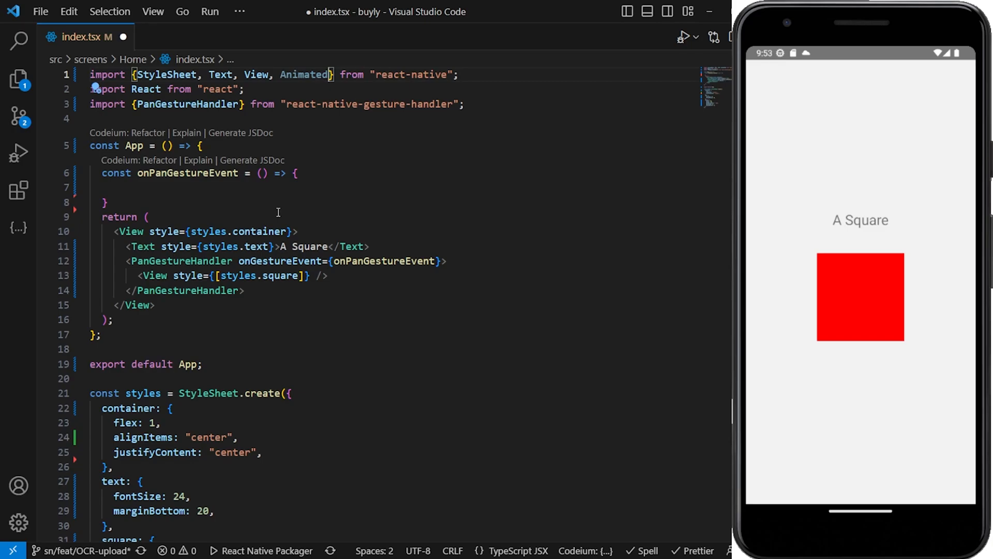
mouse_move(192, 171)
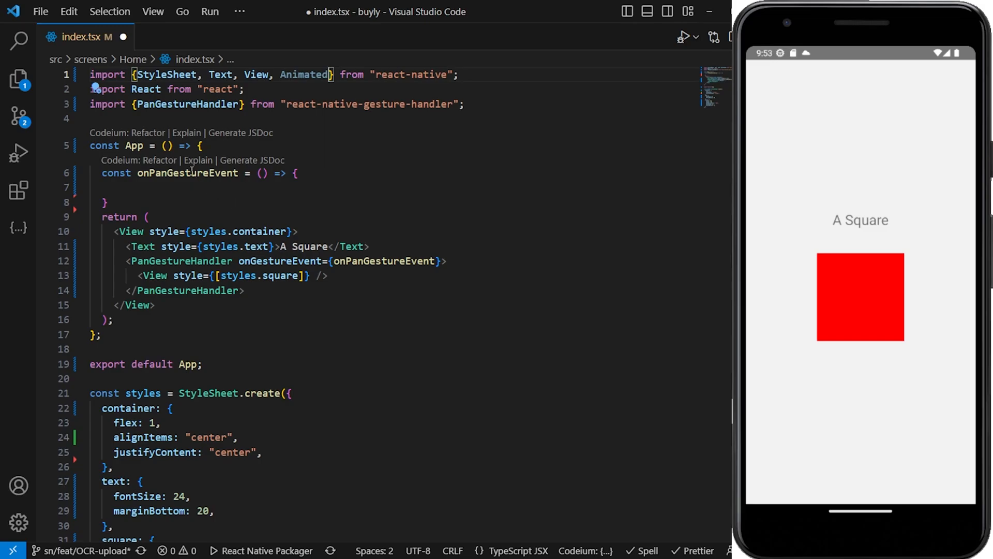
mouse_move(231, 196)
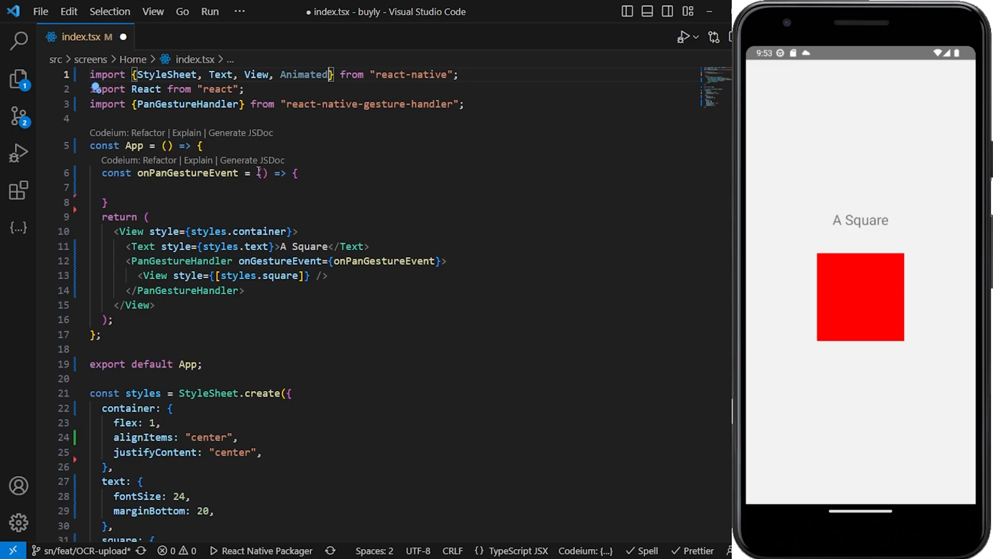
left_click(102, 187)
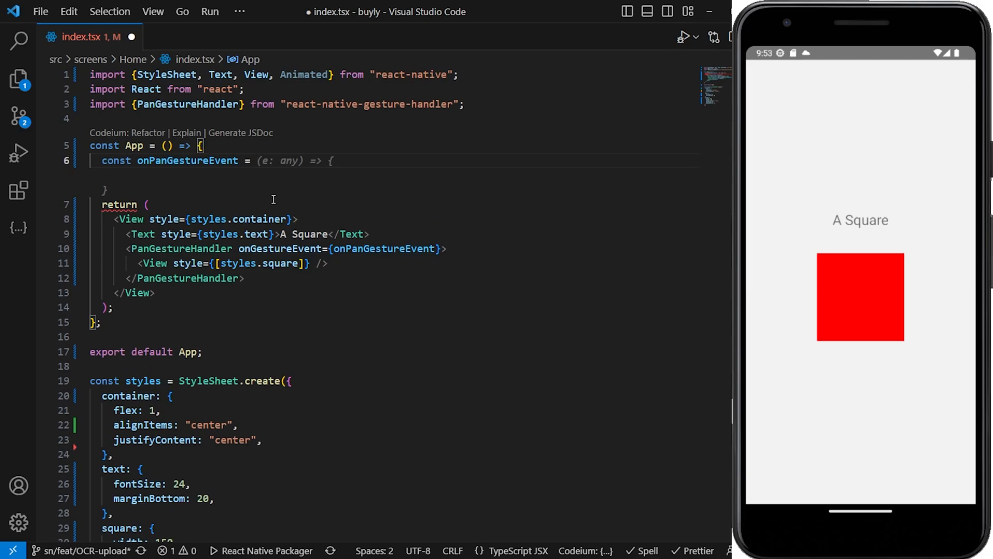
type("Animated.event(")
type("[")
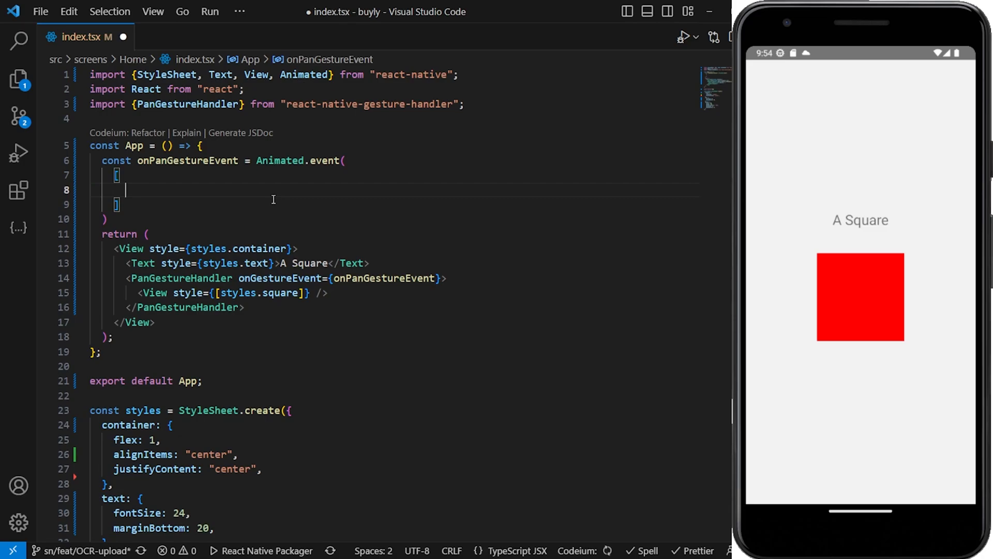
type("{")
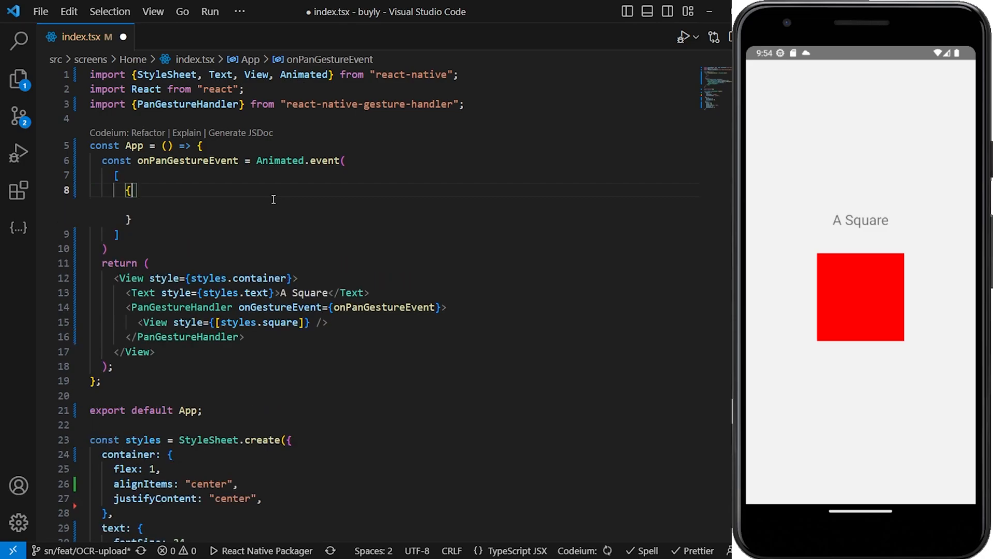
key("Enter")
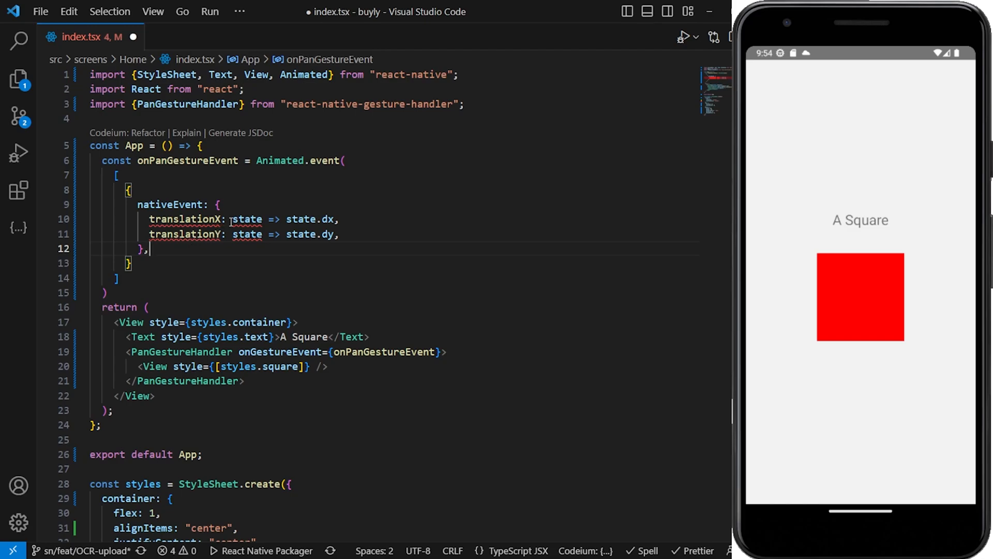
double_click(247, 218)
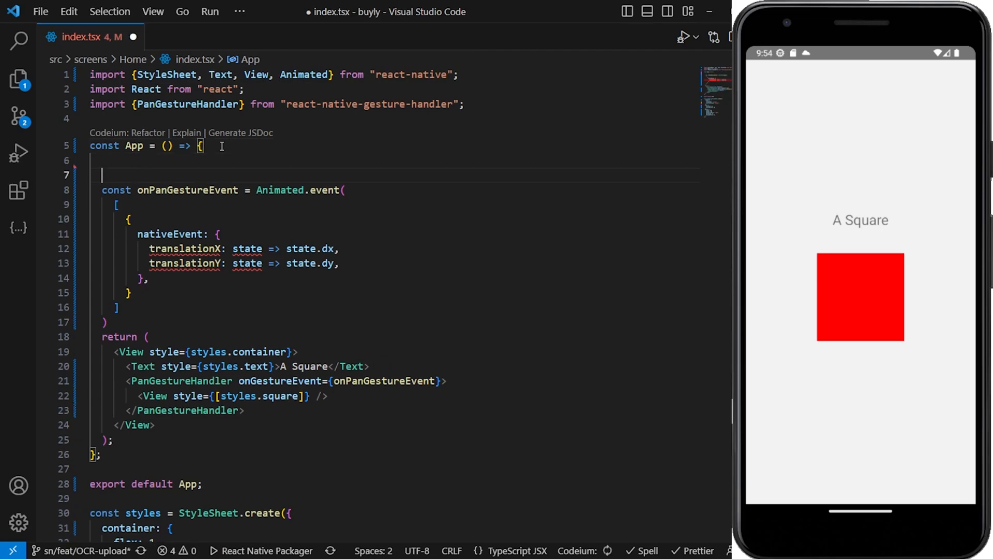
- Declare translationX and translationY as new Animated.Value(0) and map the gesture translations onto them
type("cons")
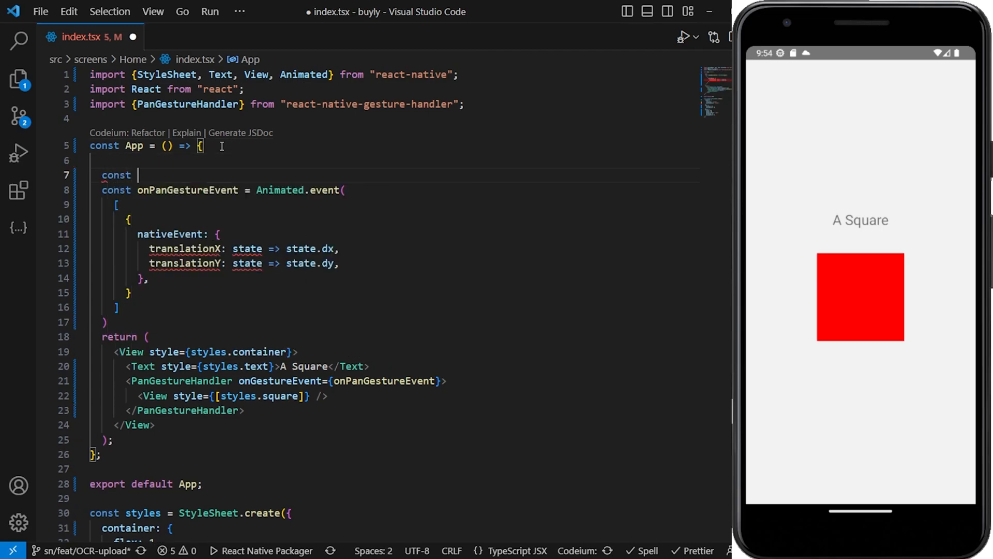
type("tra")
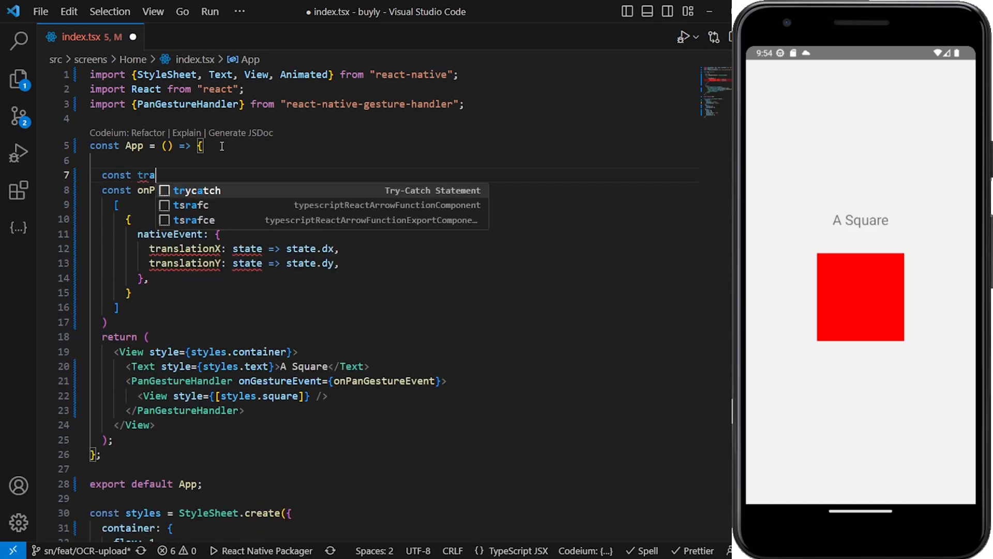
type("nslationX = new Animated.Value(0);")
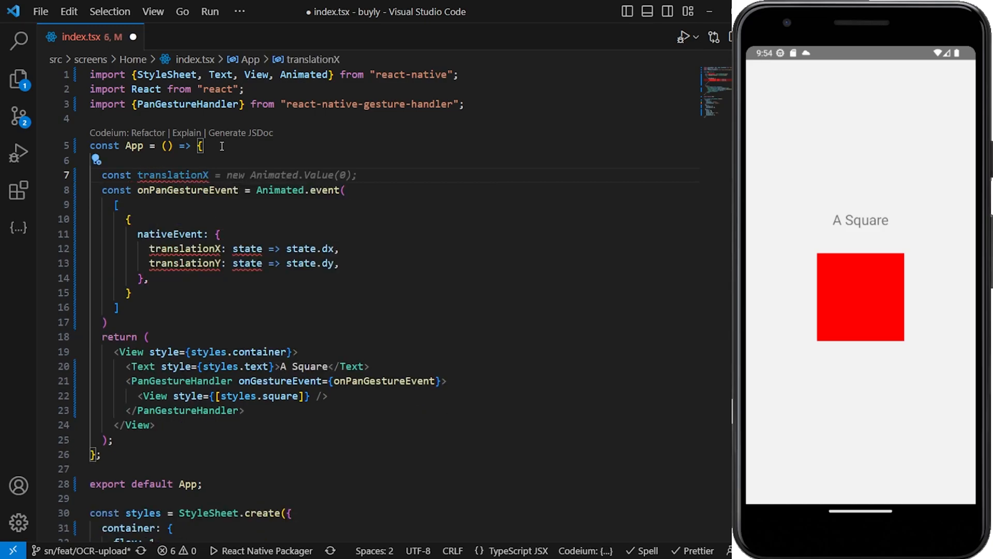
type("`")
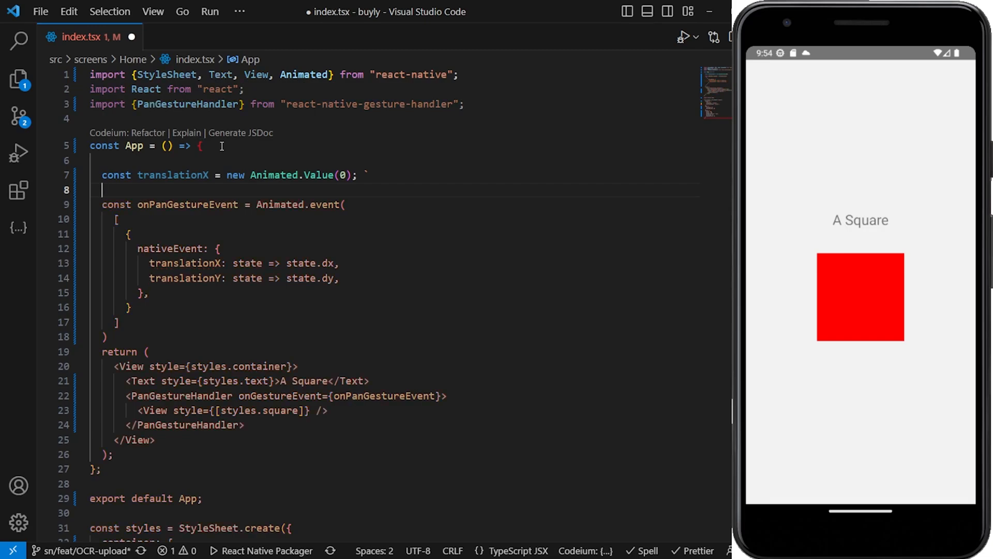
type("const translationY = new Animated.Value(0);")
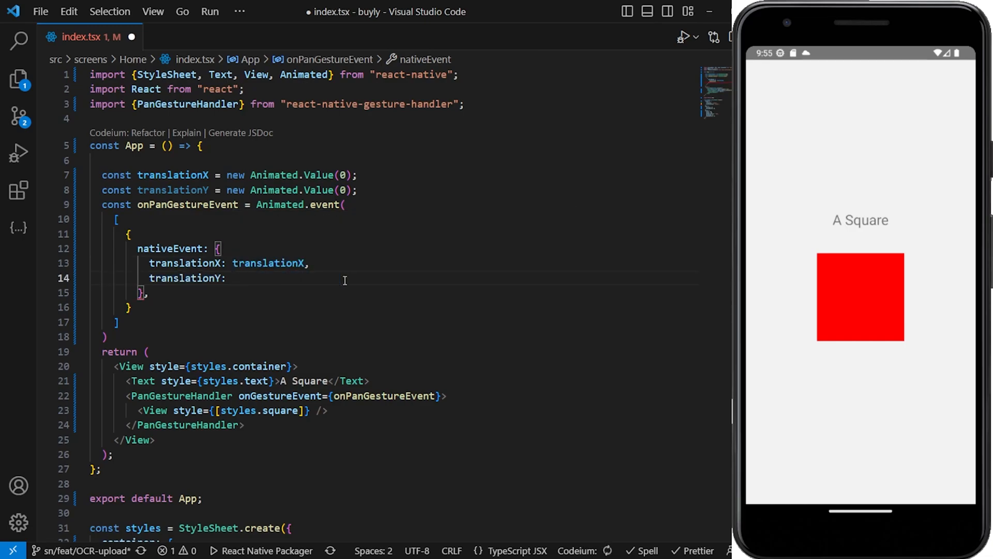
type("translationY,")
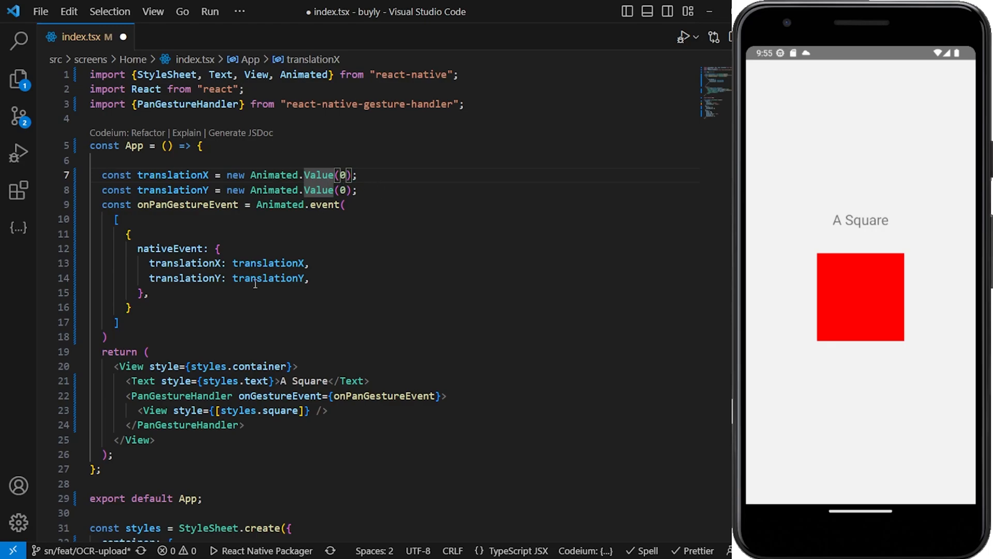
mouse_move(150, 309)
type("useNativeDriver: true,")
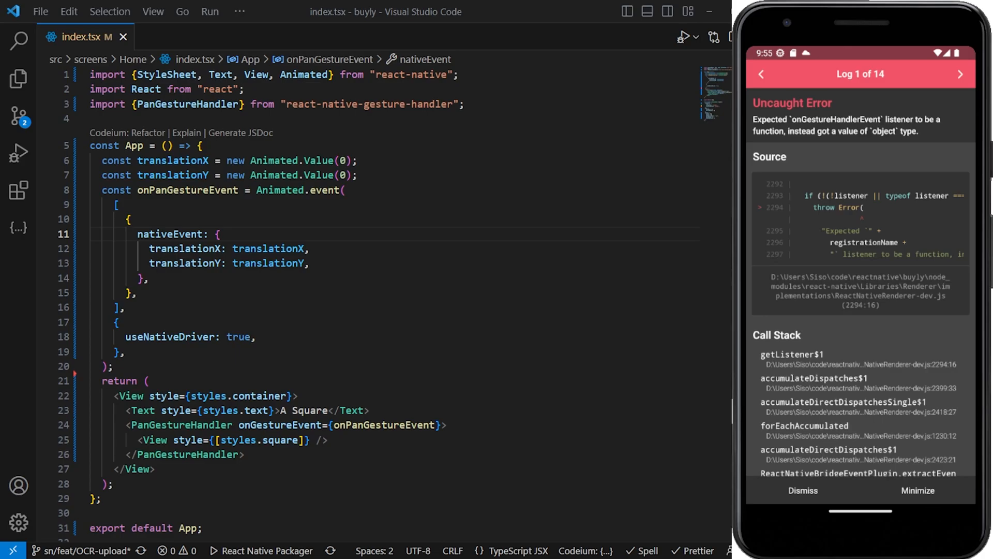
- Dismiss the uncaught listener error on the emulator and scroll down to the square
left_click(802, 490)
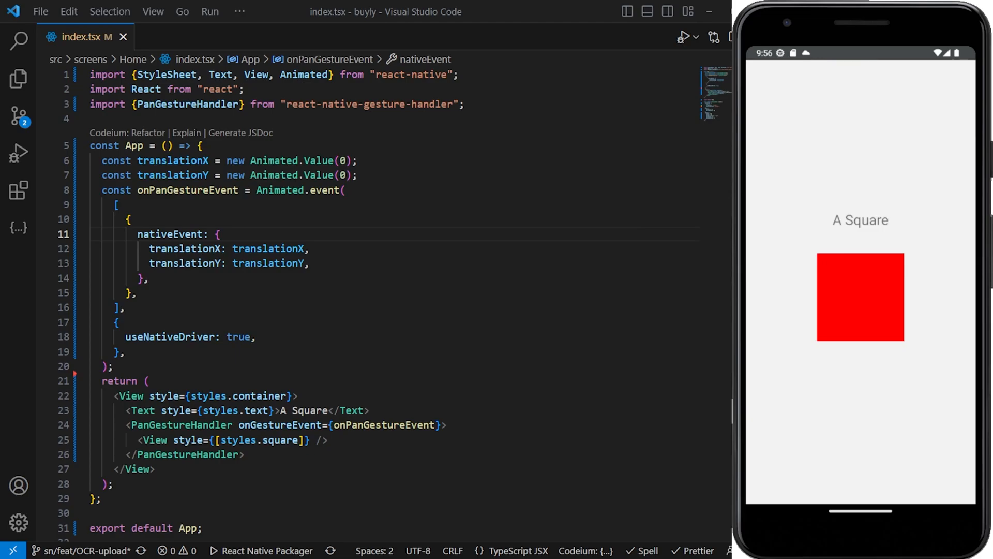
scroll("down", 3)
type("Animated")
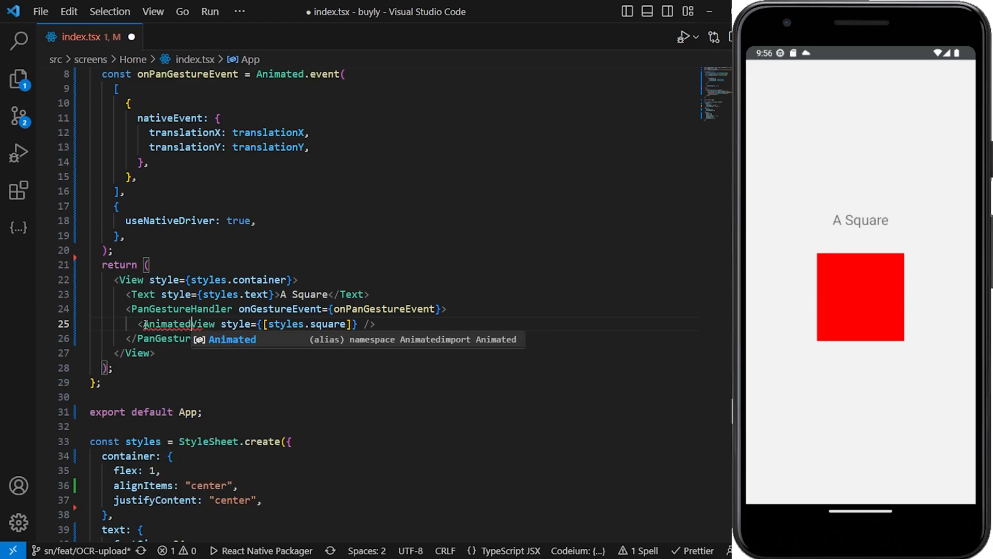
- Change the square to Animated.View and split its self-closing tag onto separate lines
type(".")
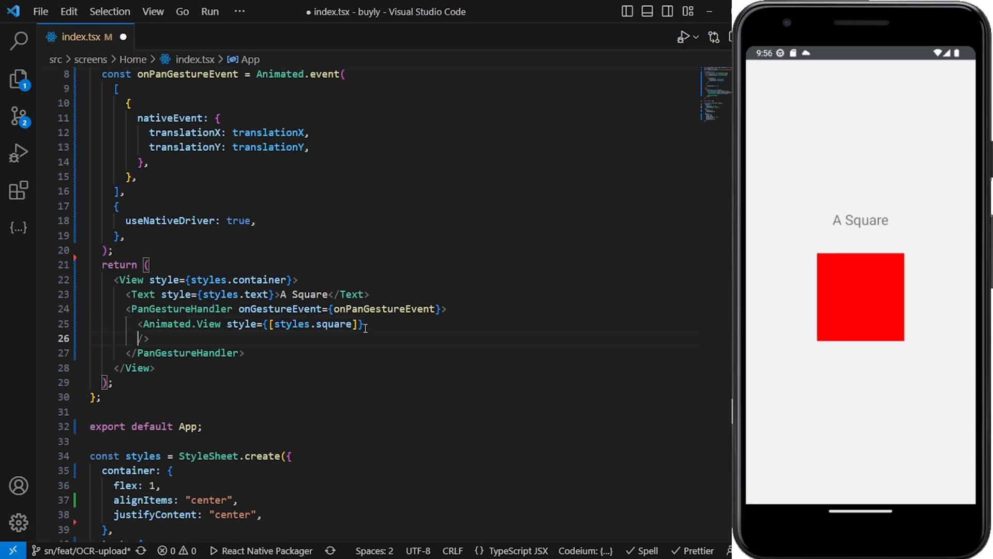
key("Enter")
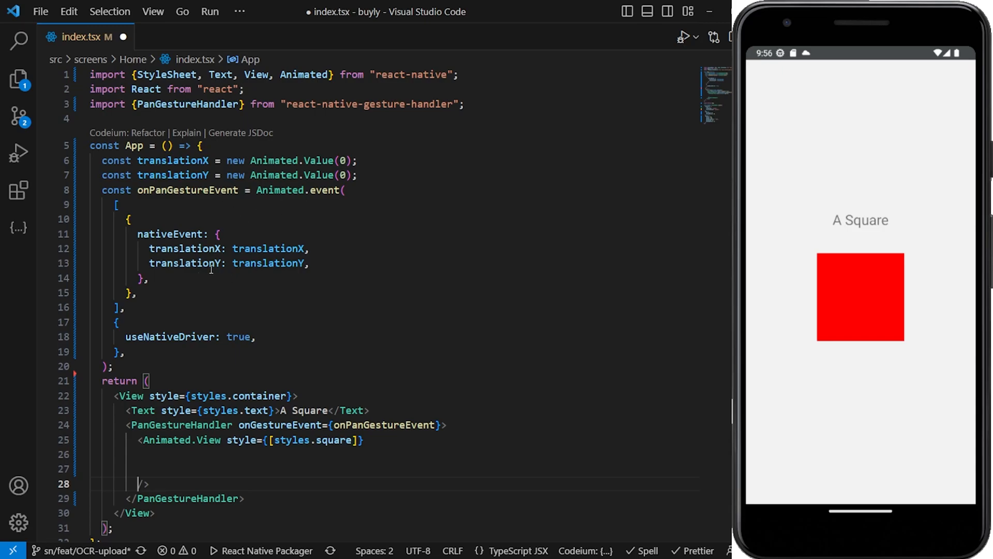
- Add a transform object with translateX and translateY entries to the square element
scroll("down", 3)
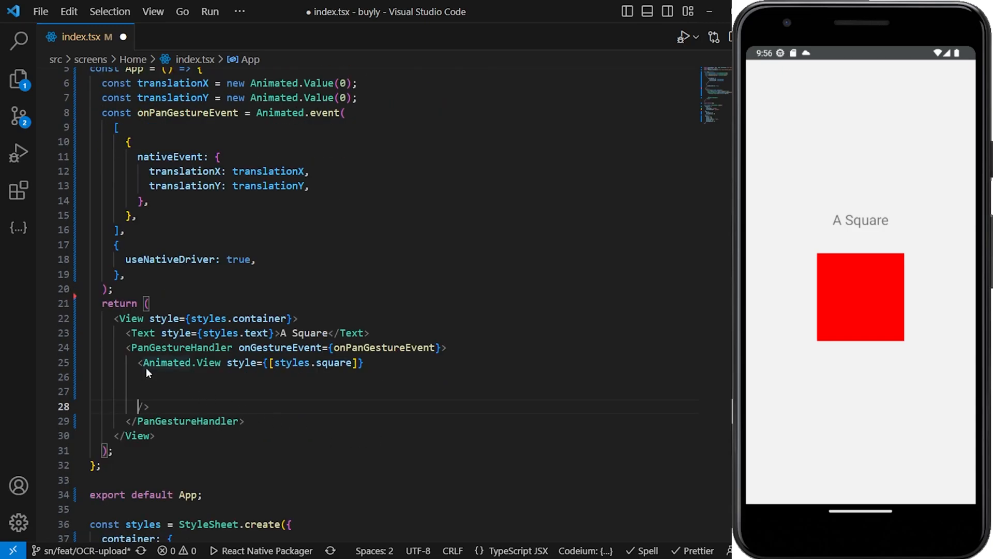
mouse_move(169, 362)
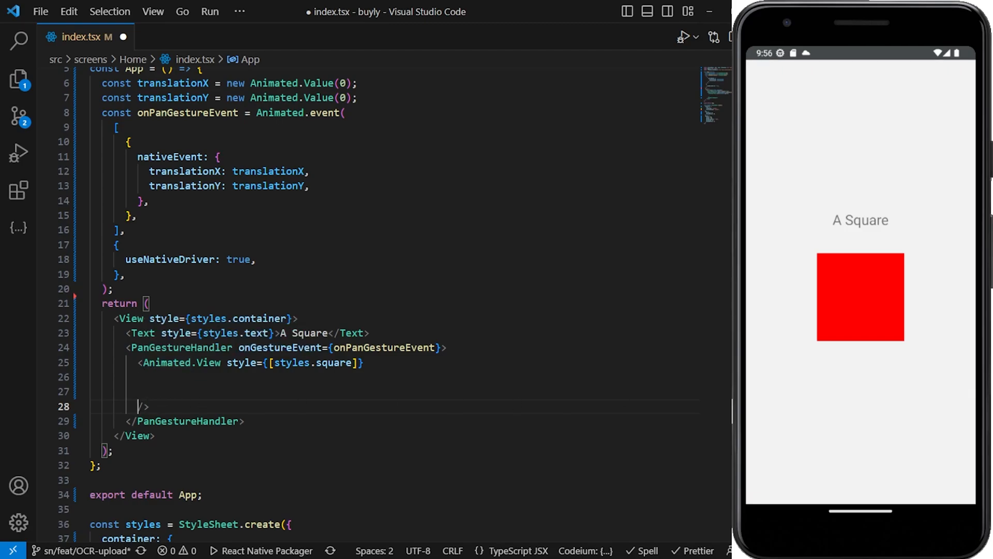
mouse_move(618, 403)
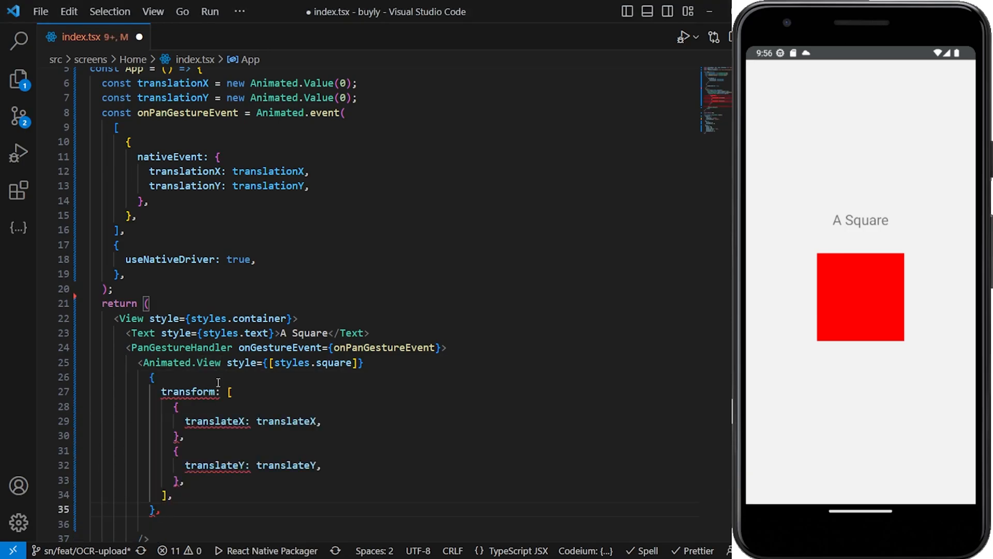
scroll("down", 3)
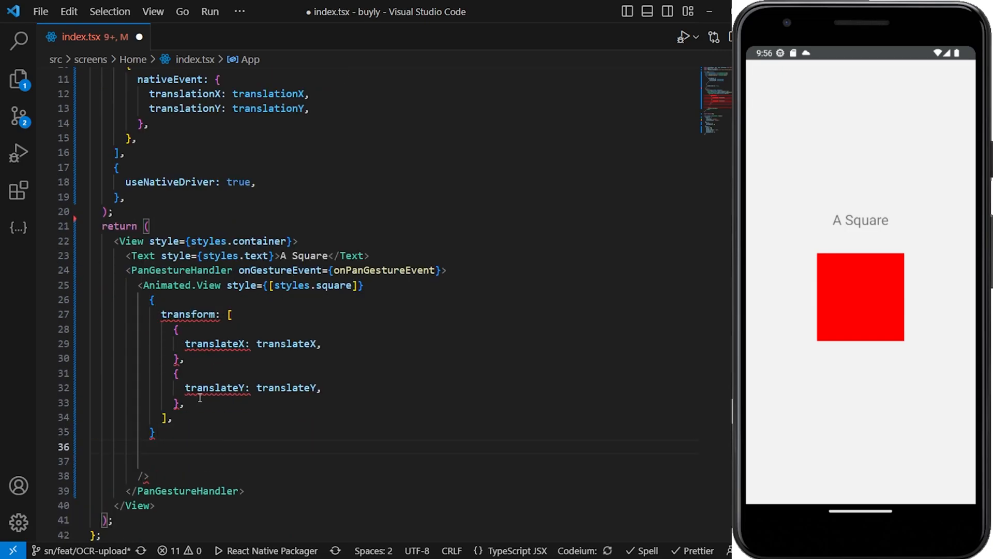
left_click(155, 432)
type(",")
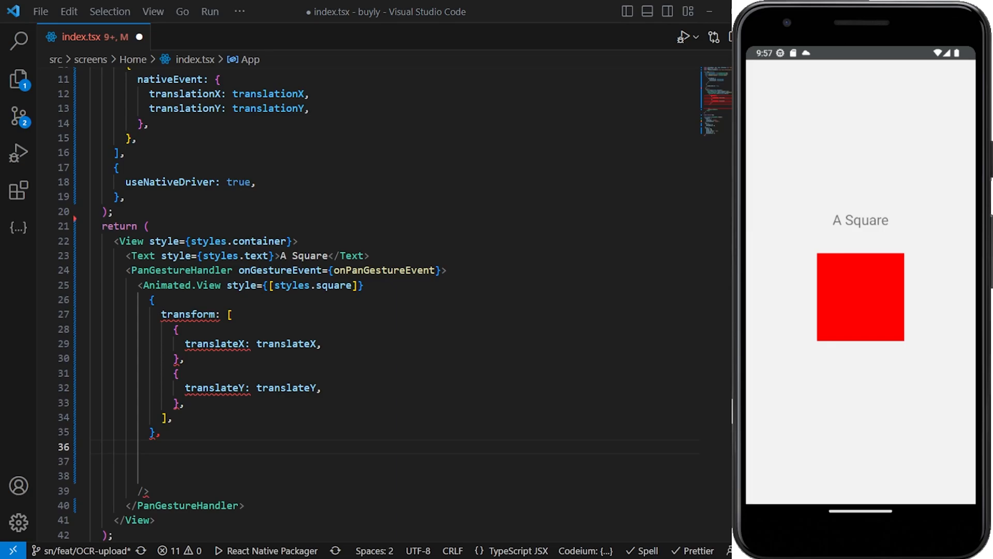
- Move the transform object into the square's style array after styles.square
left_click_drag(152, 299, 172, 417)
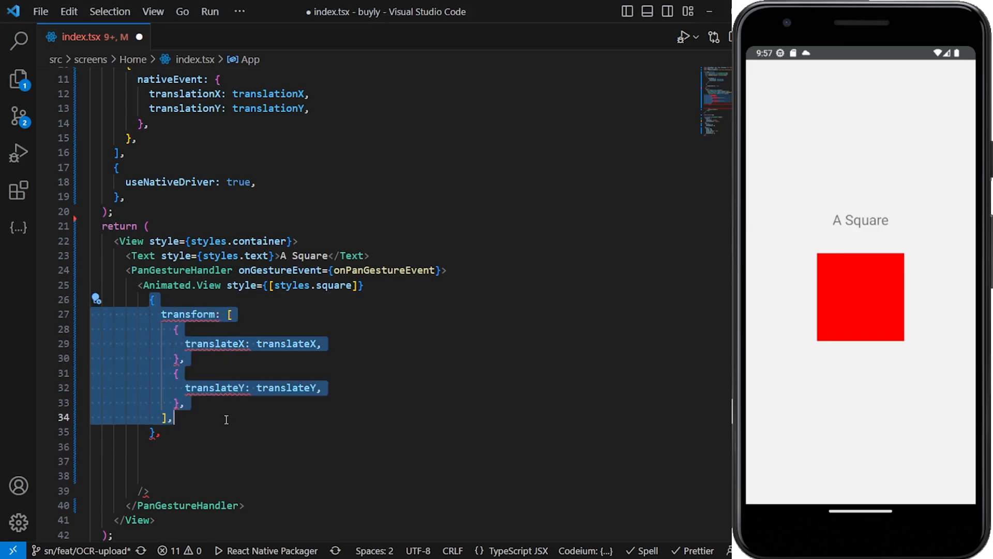
key("Delete")
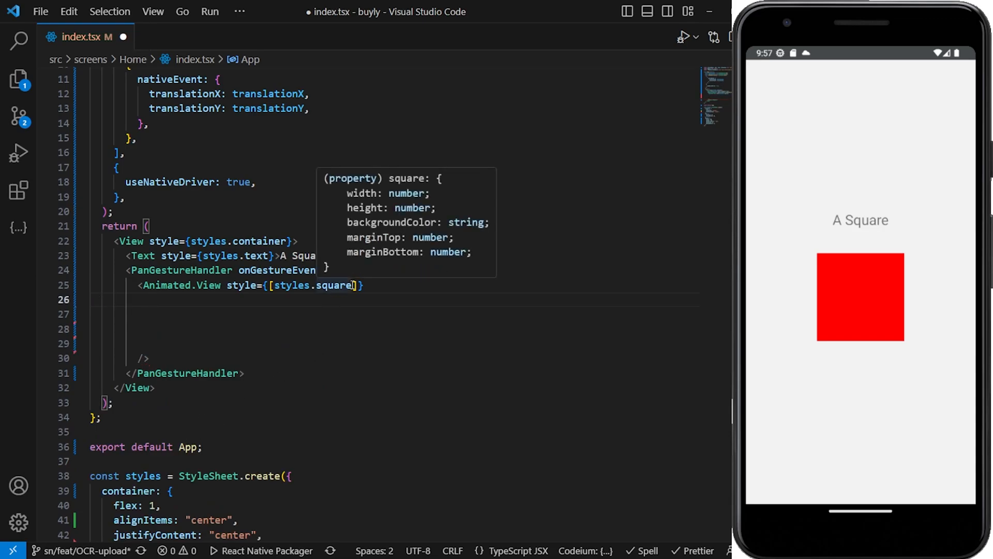
double_click(335, 285)
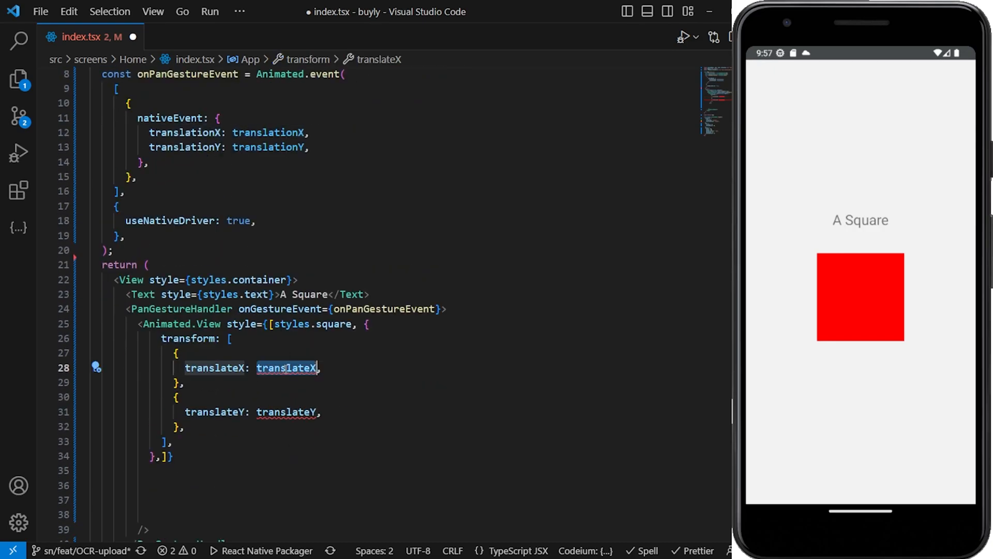
- Use translationX and translationY as the transform values and save with Prettier formatting
type("translationX")
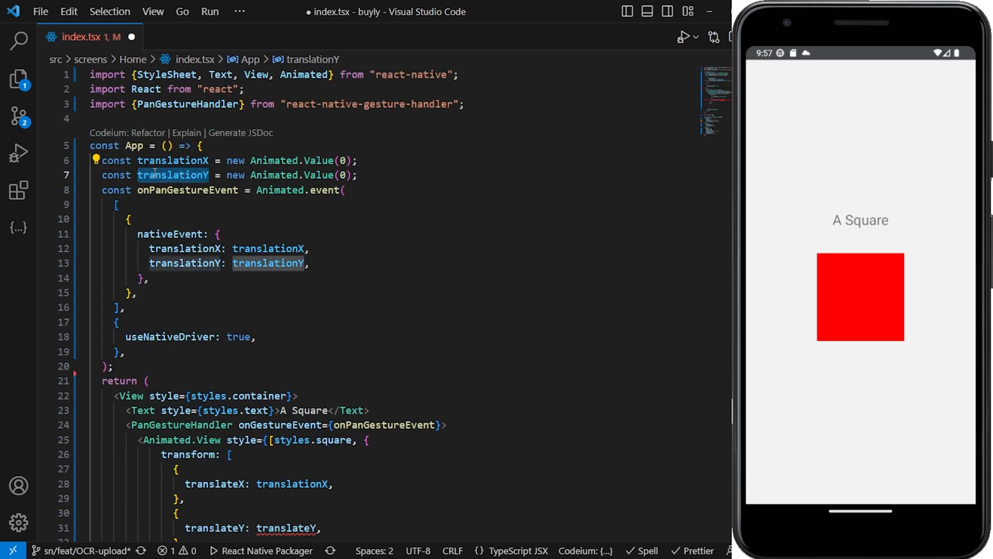
scroll("down", 3)
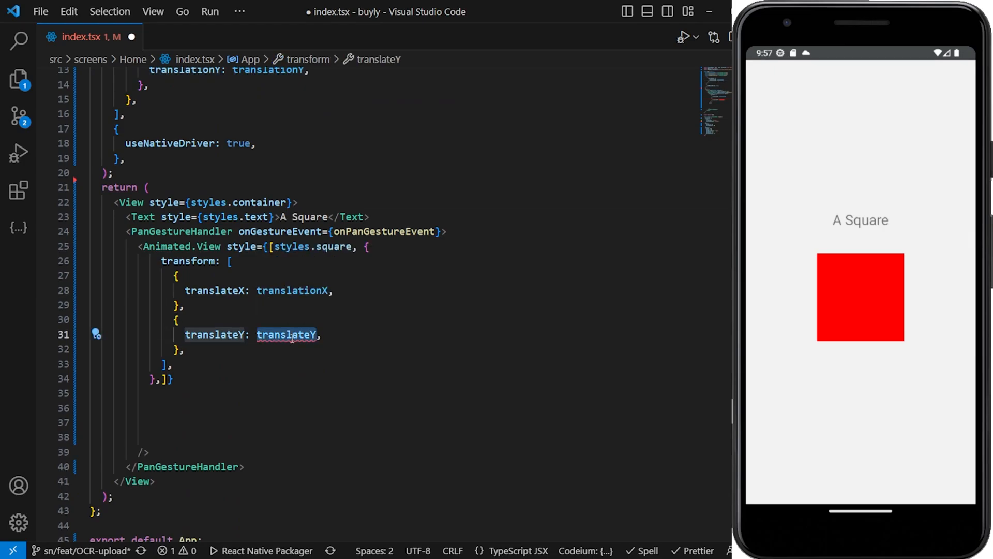
type("translationY")
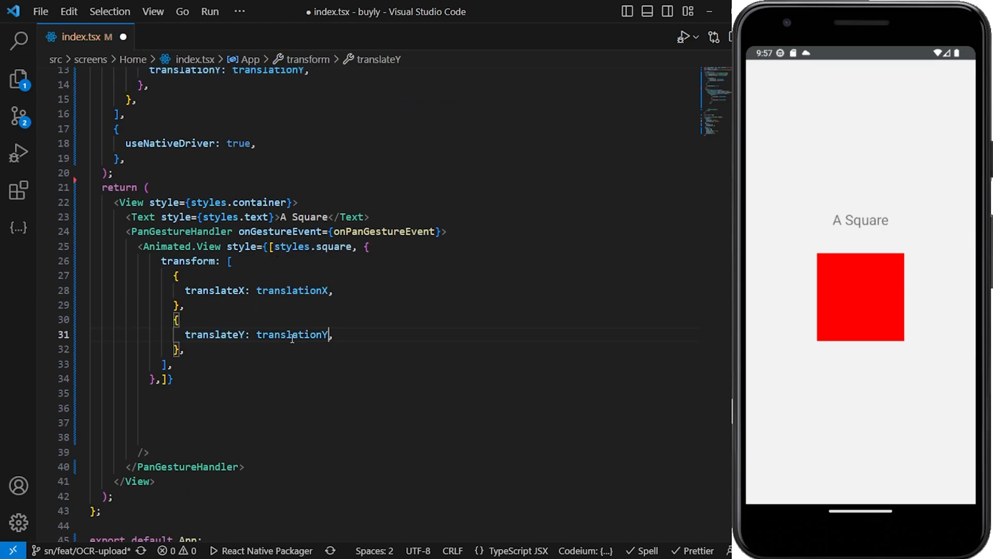
mouse_move(407, 342)
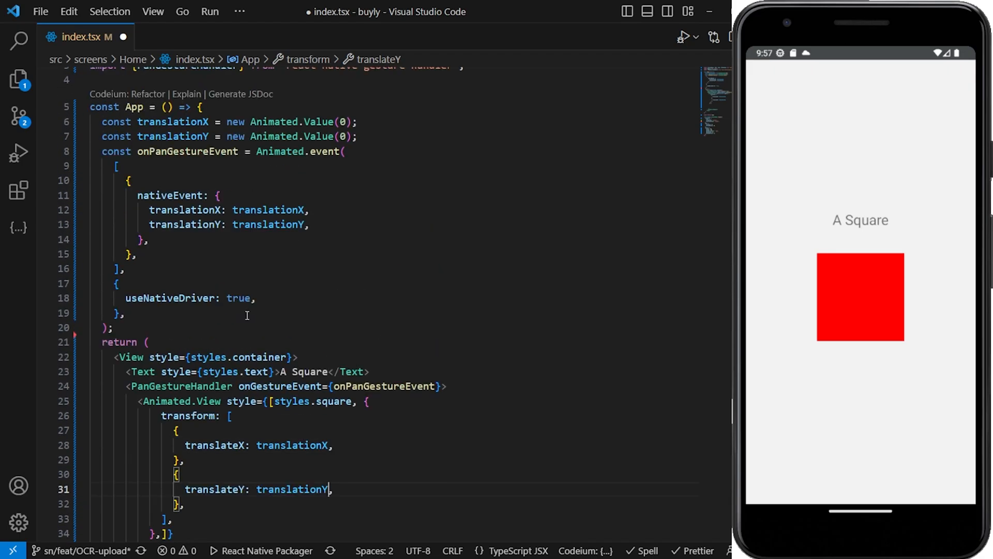
scroll("down", 3)
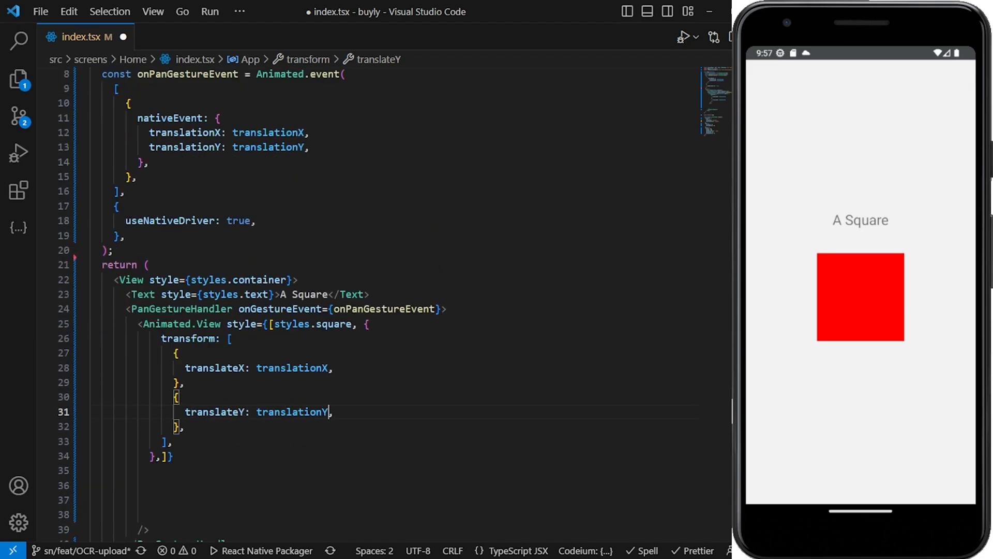
key("ctrl+s")
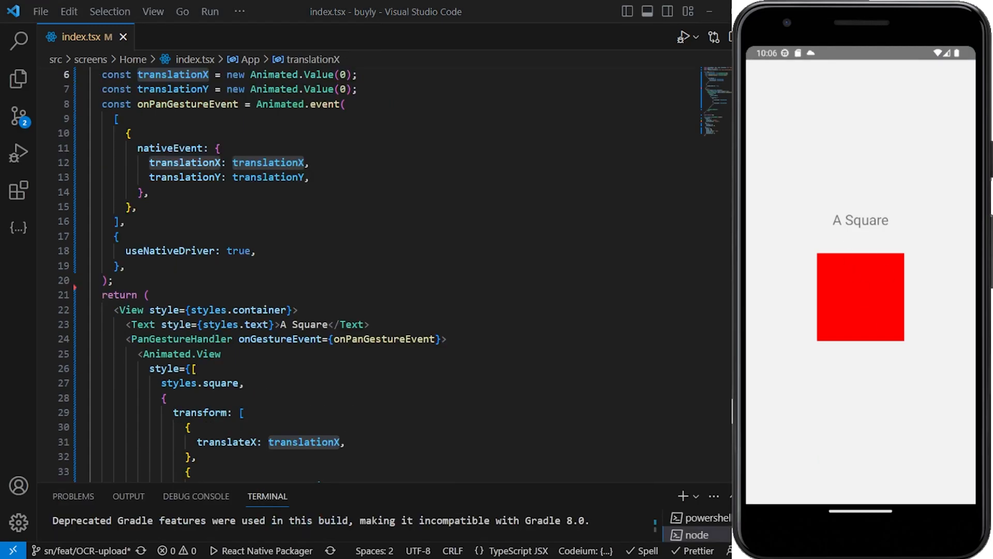
- Drag the red square to the right edge, over the title, lower down and back left
scroll("down", 3)
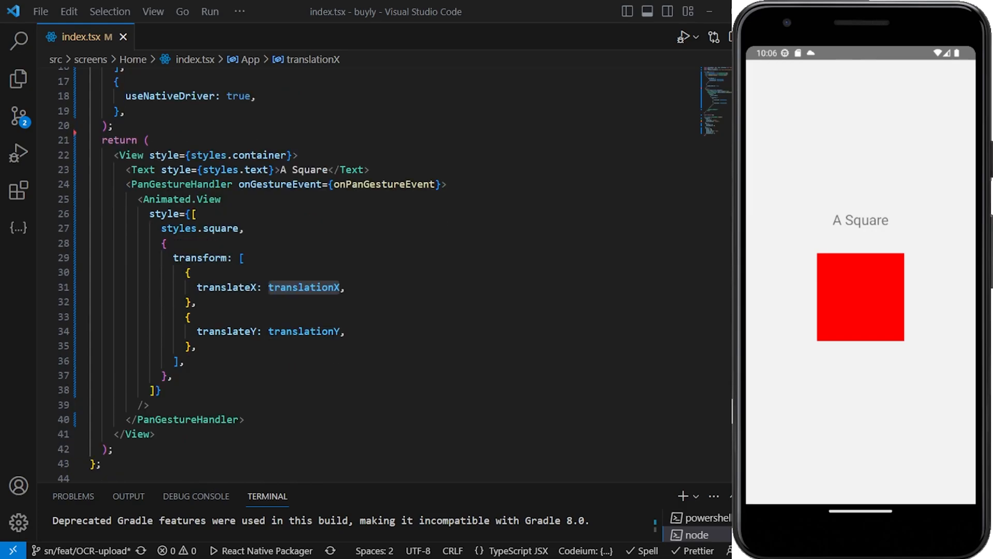
left_click_drag(860, 297, 937, 273)
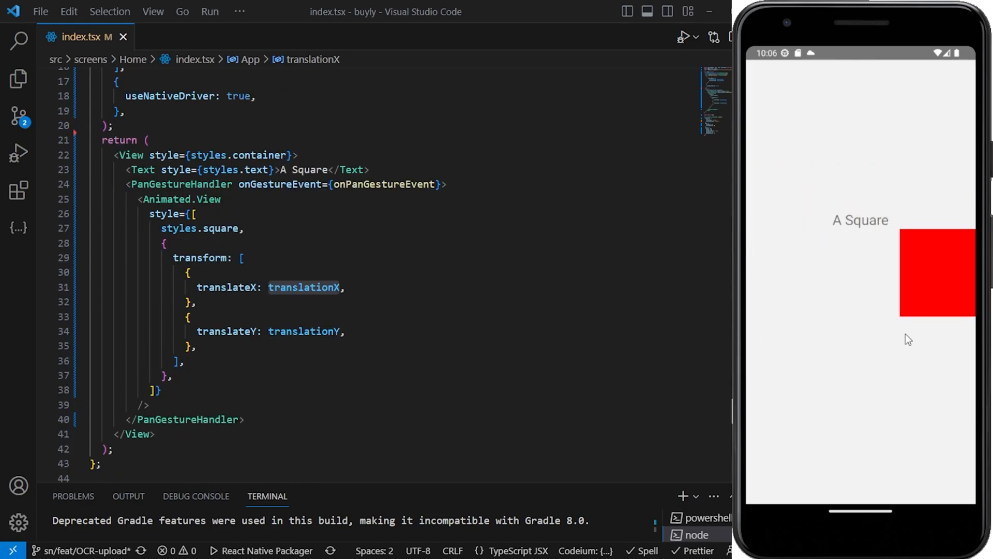
left_click_drag(937, 273, 915, 299)
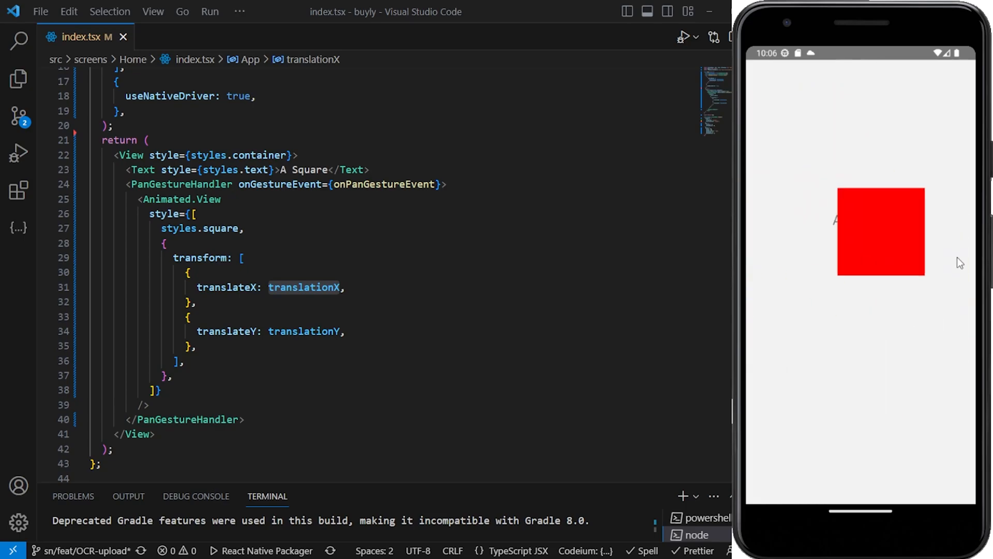
left_click_drag(880, 231, 936, 269)
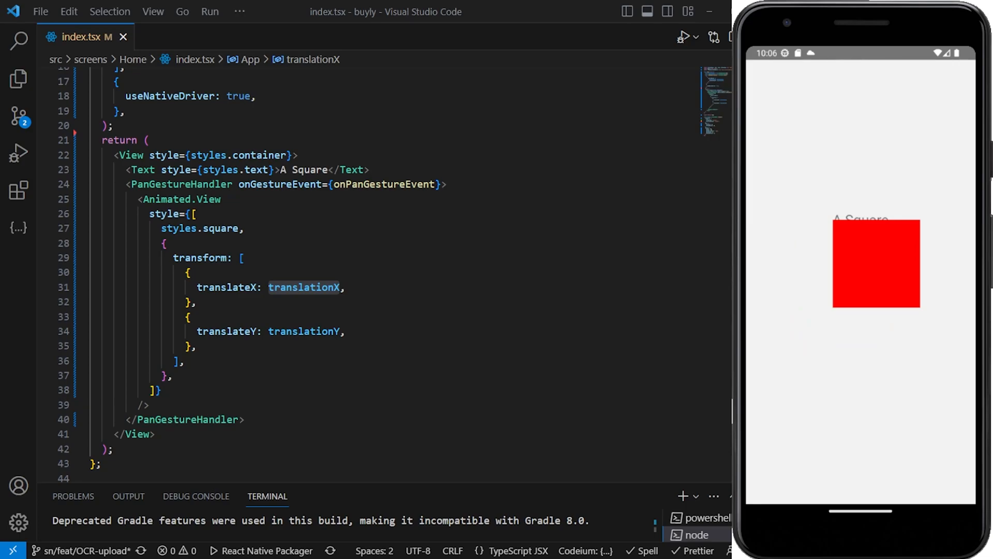
left_click_drag(875, 263, 807, 295)
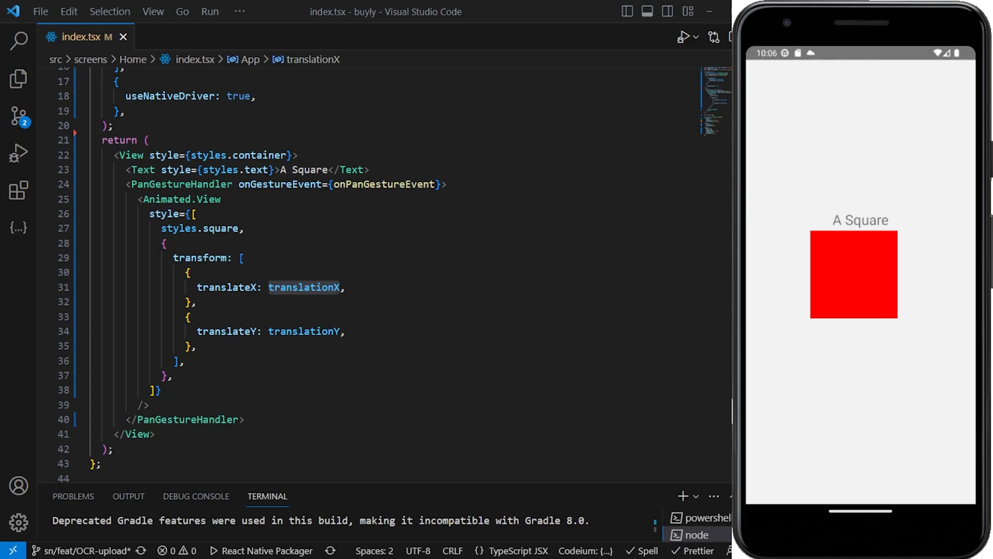
left_click_drag(853, 274, 862, 338)
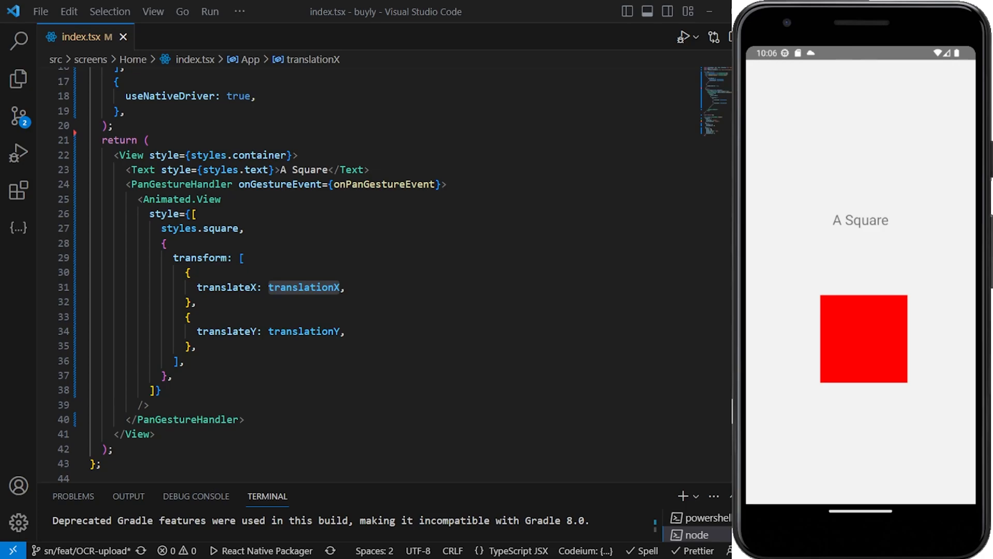
left_click_drag(863, 338, 929, 296)
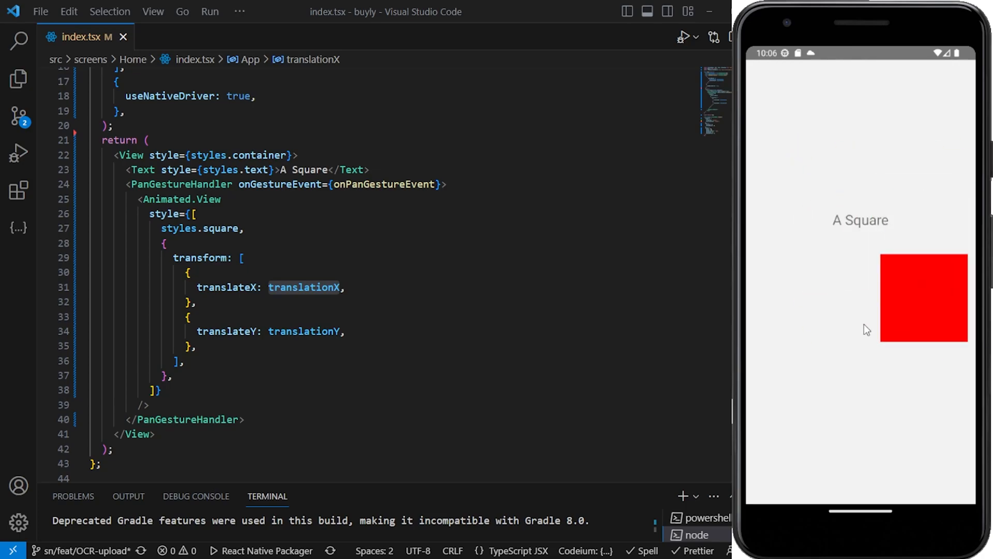
left_click_drag(923, 298, 829, 268)
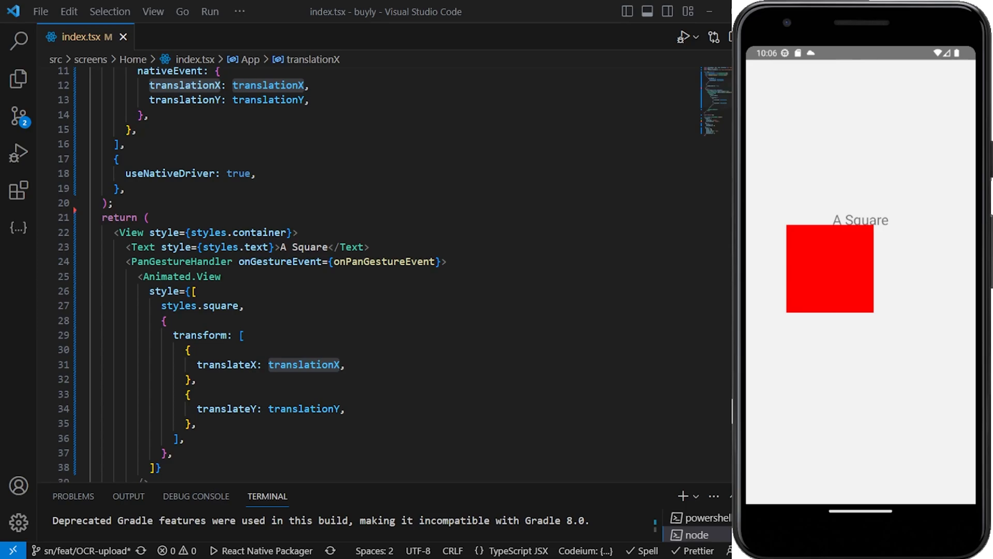
mouse_move(778, 334)
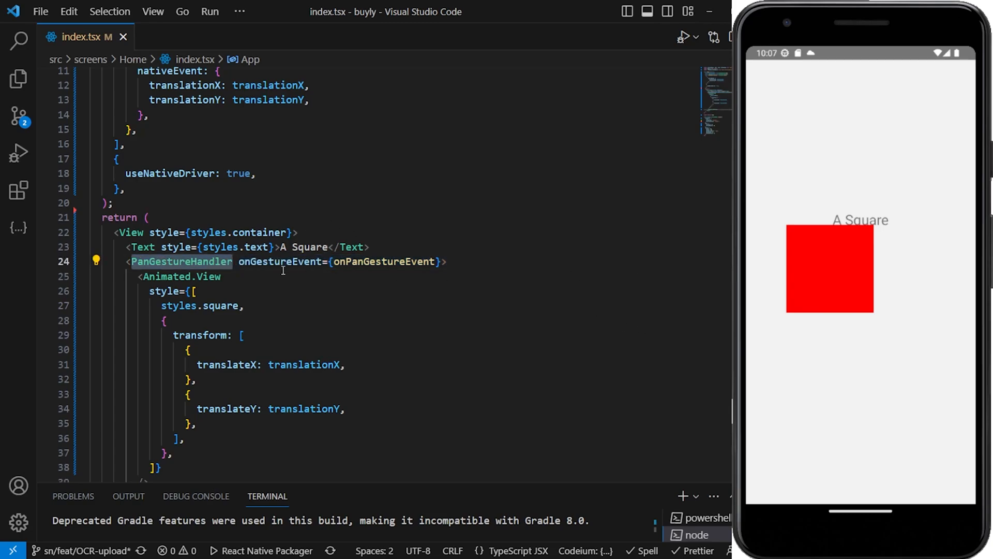
mouse_move(323, 266)
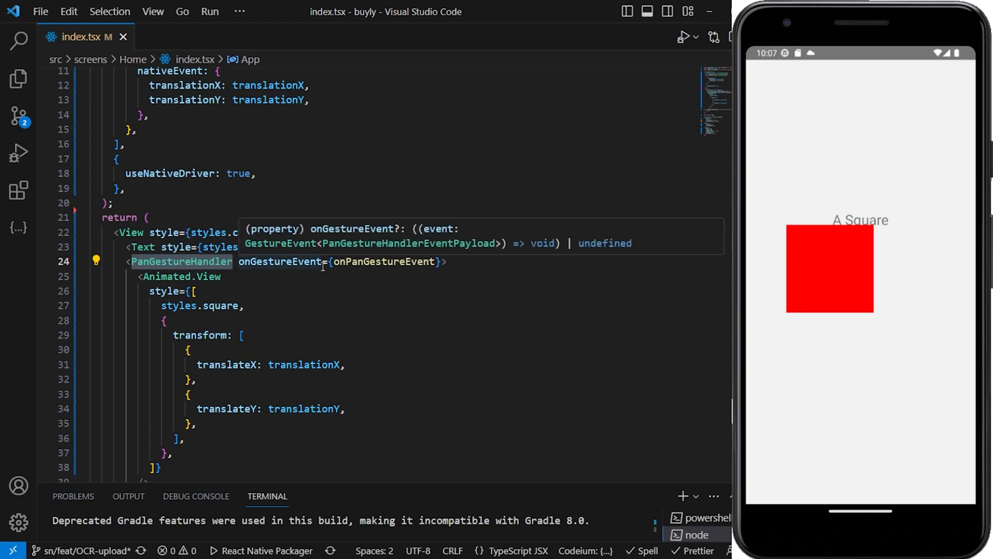
mouse_move(378, 144)
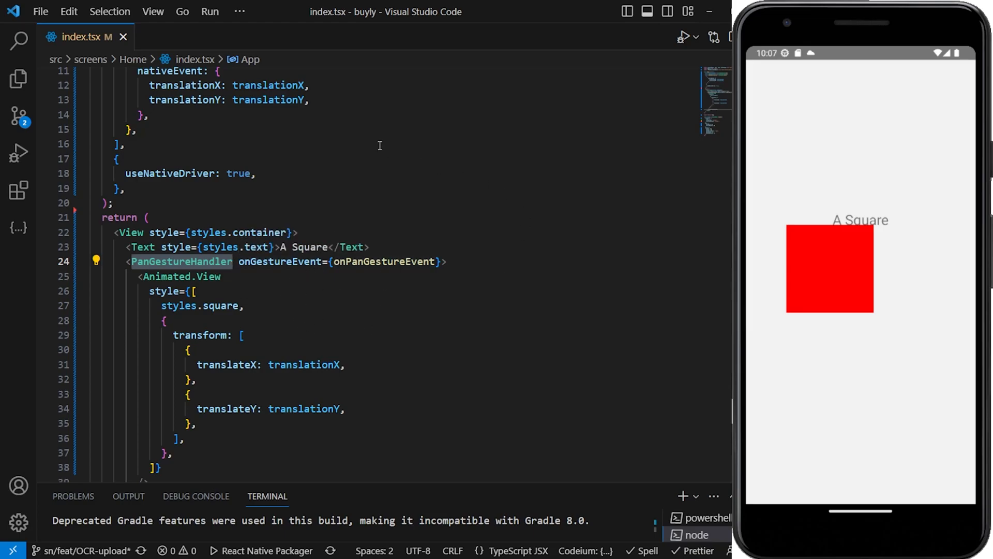
mouse_move(321, 325)
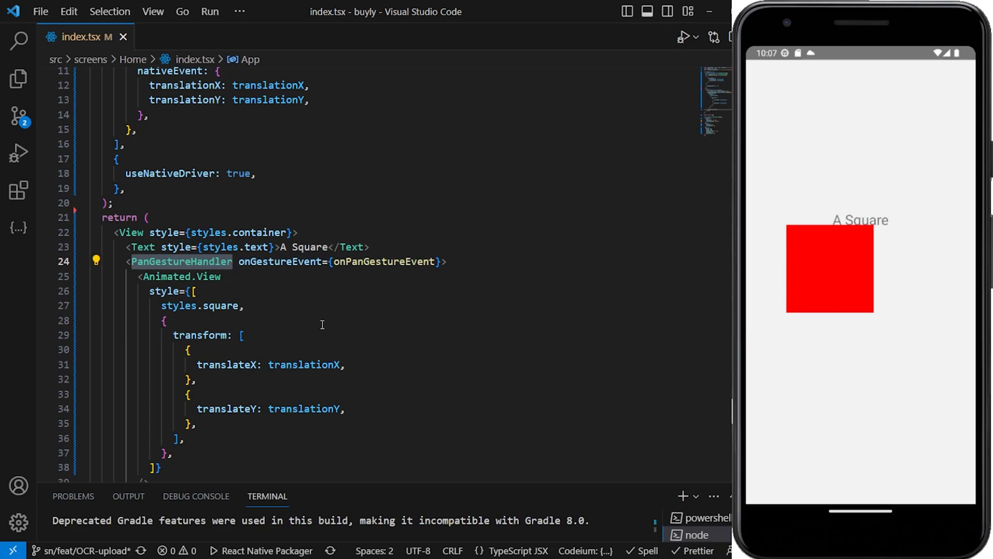
mouse_move(217, 285)
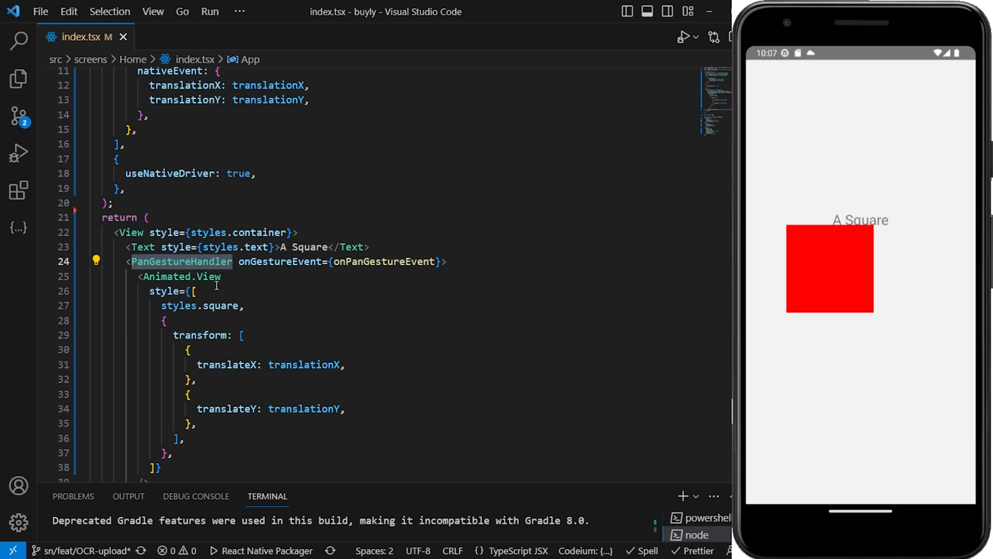